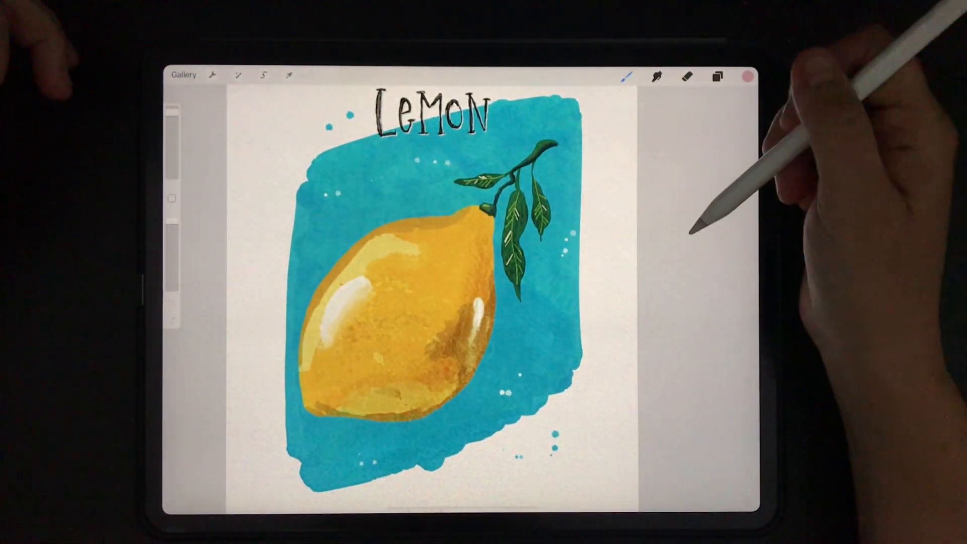
# - Return to the Gallery and start a new blank square canvas
pyautogui.click(183, 74)
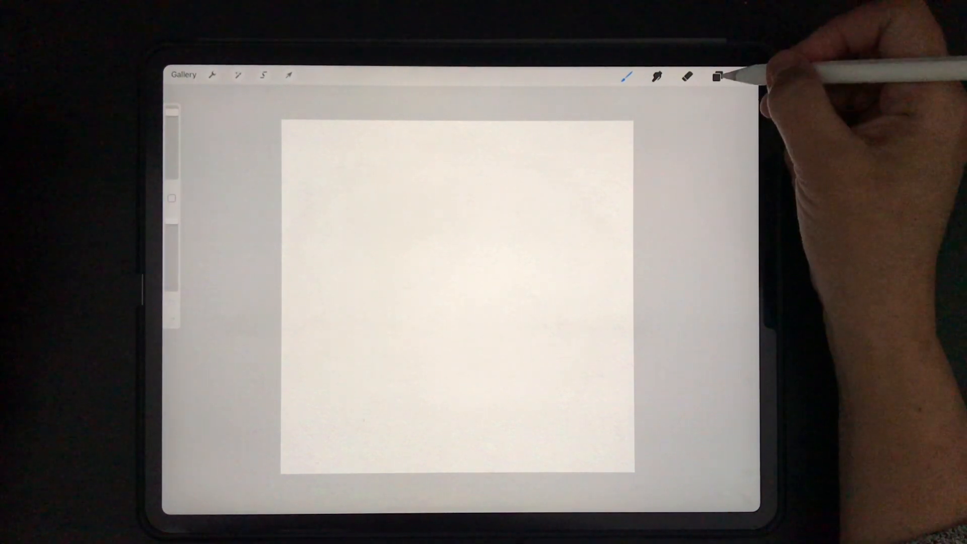
# - Choose black as the brush colour in the Colors panel
pyautogui.click(745, 75)
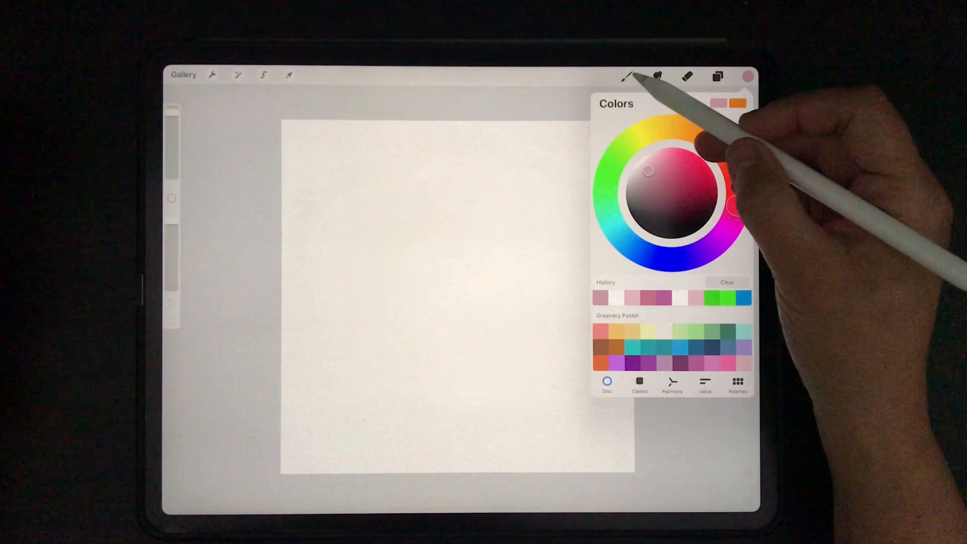
pyautogui.click(626, 76)
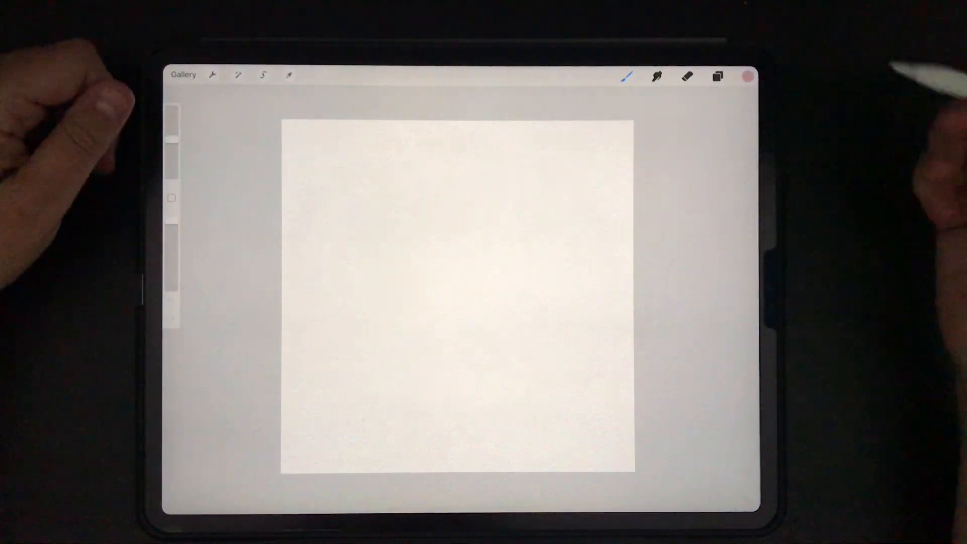
pyautogui.click(745, 75)
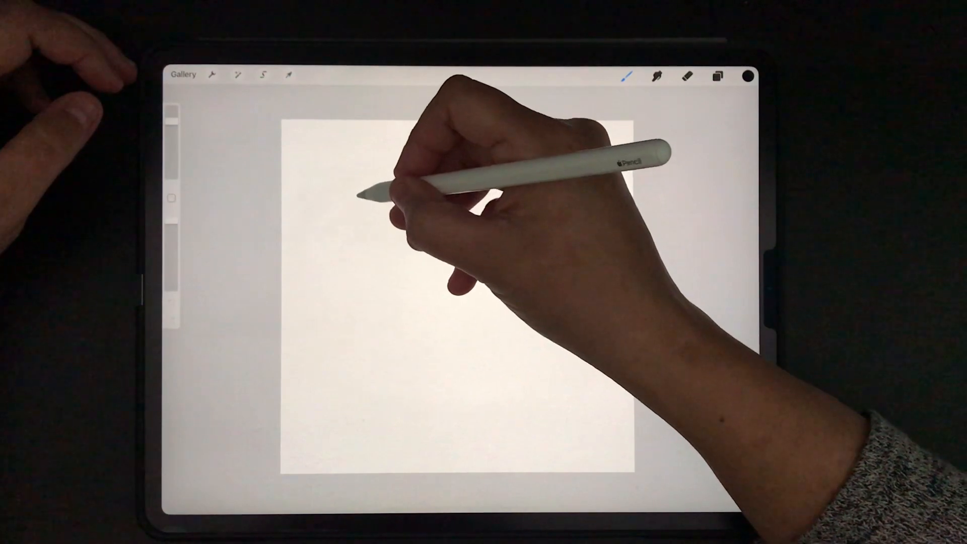
pyautogui.click(716, 75)
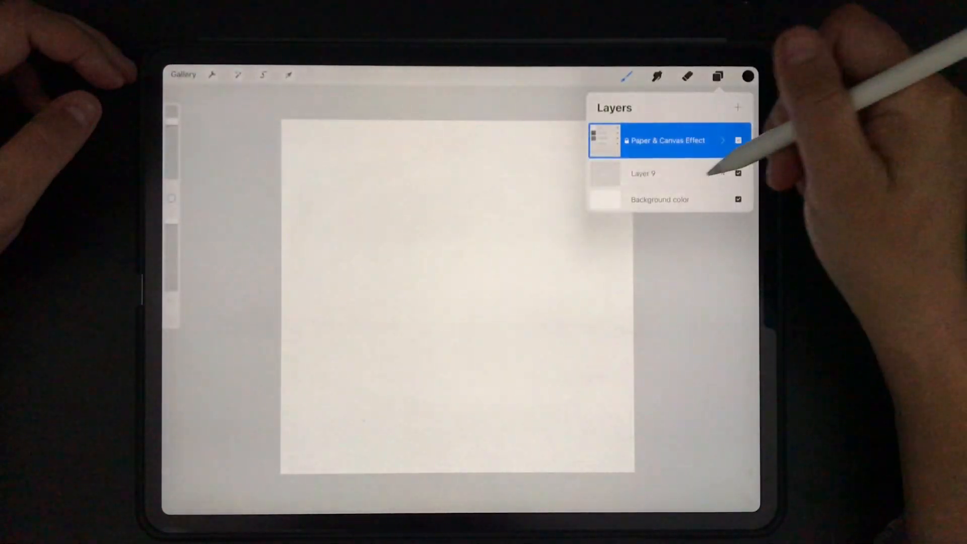
pyautogui.click(717, 75)
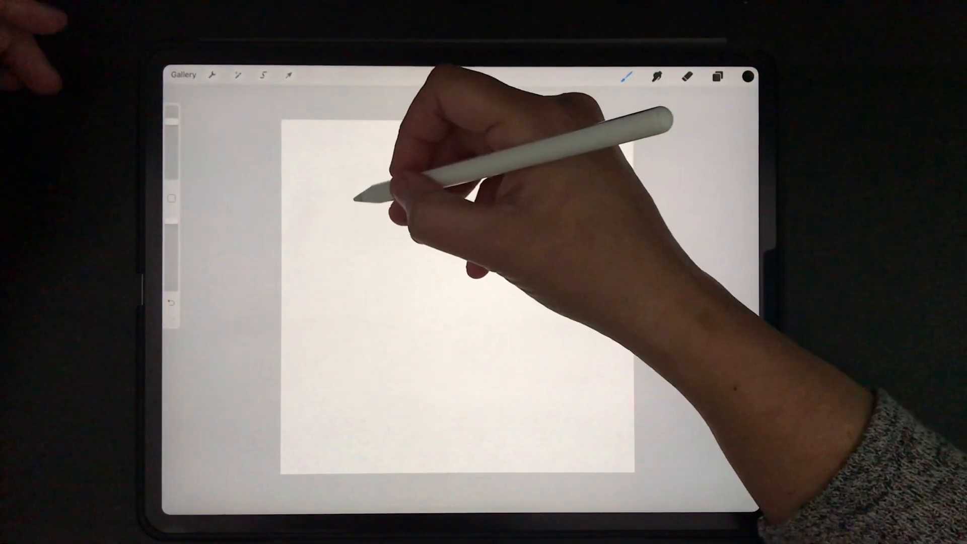
pyautogui.moveTo(357, 198); pyautogui.dragTo(425, 265)
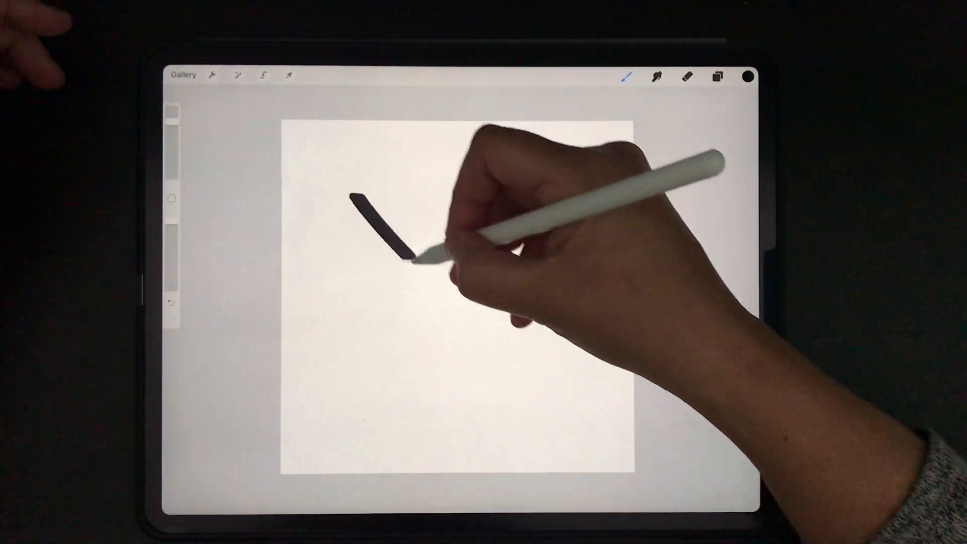
pyautogui.click(171, 302)
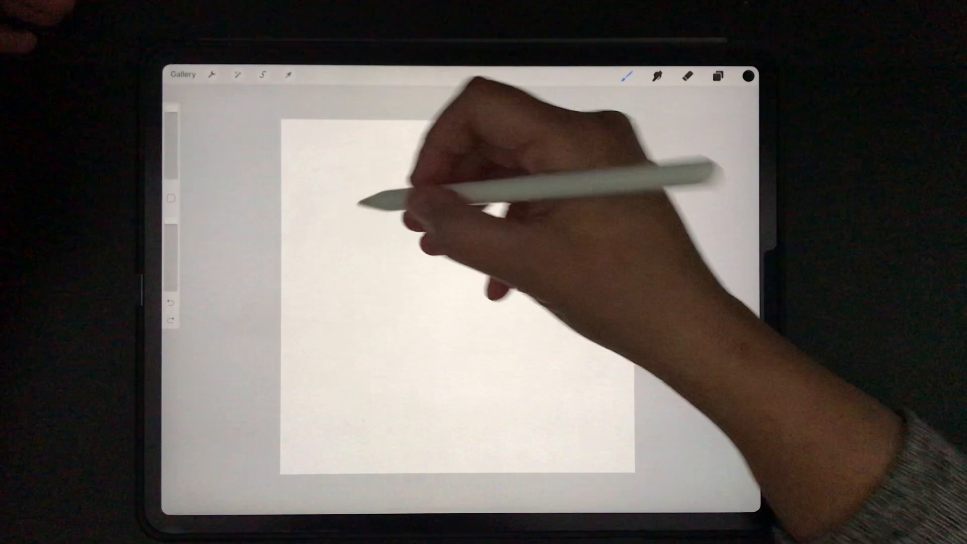
pyautogui.moveTo(351, 187); pyautogui.dragTo(505, 370)
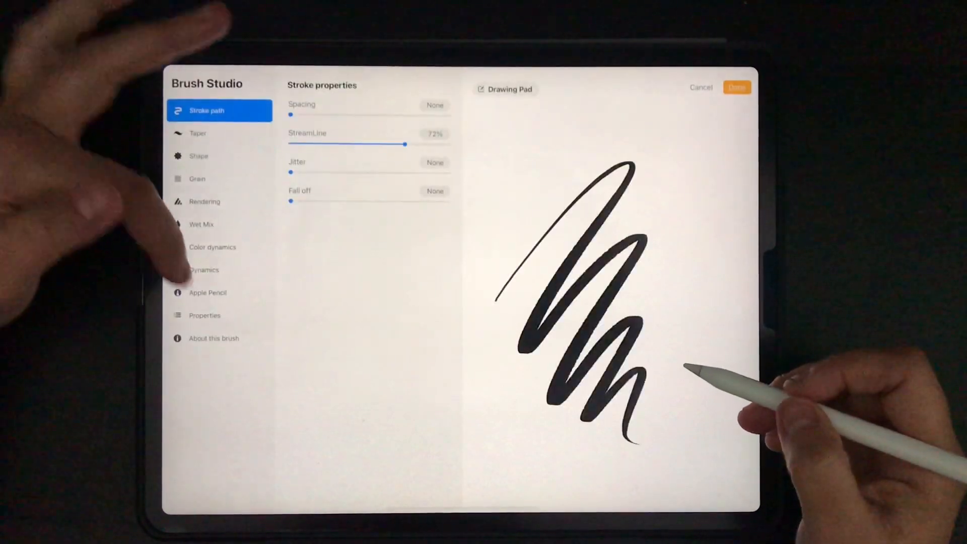
pyautogui.click(204, 315)
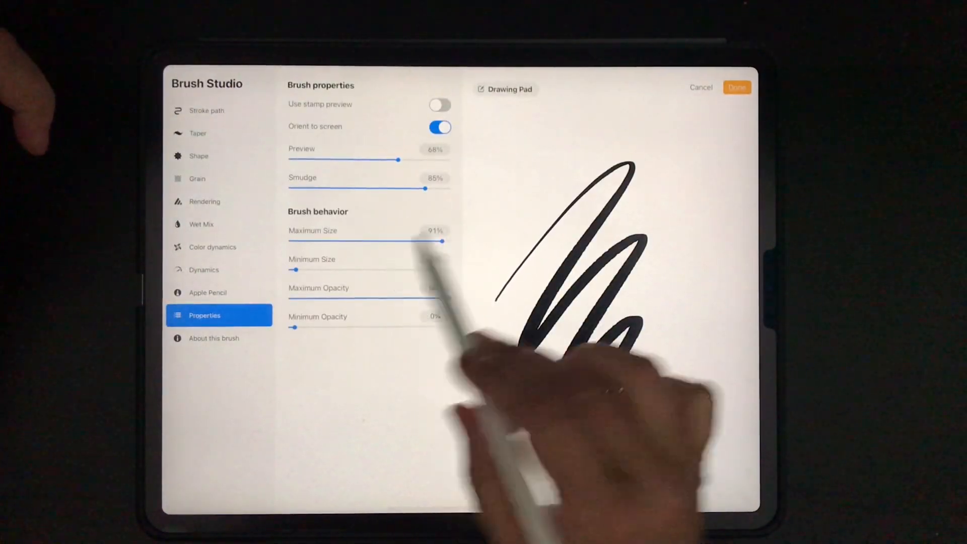
pyautogui.click(737, 87)
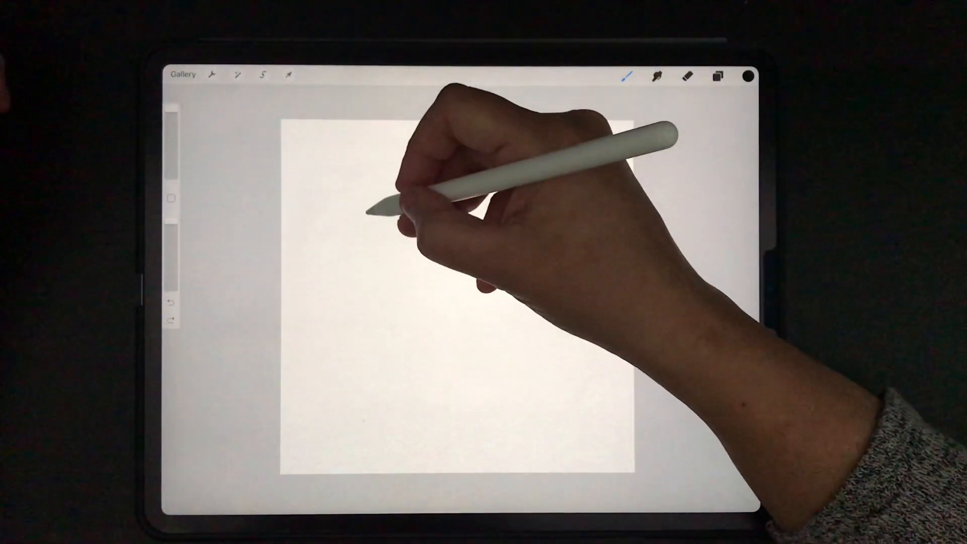
# - Draw a diagonal stroke, offset a duplicate to the right, and merge into a thick downstroke
pyautogui.moveTo(355, 207); pyautogui.dragTo(487, 358)
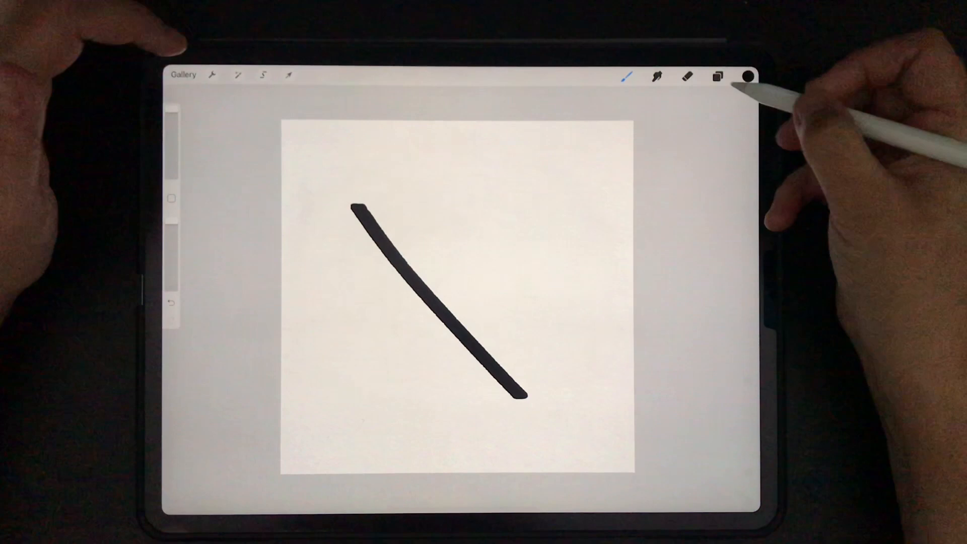
pyautogui.click(717, 76)
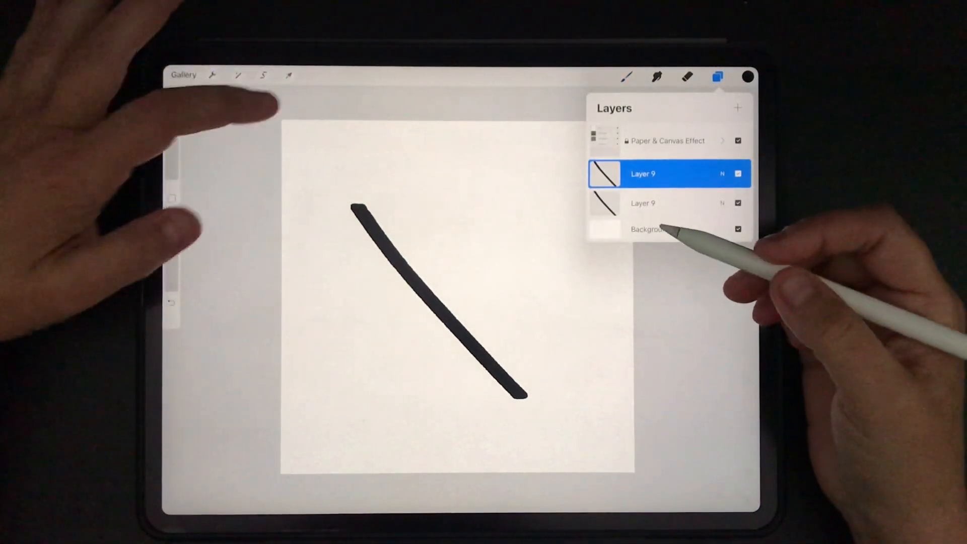
pyautogui.click(287, 75)
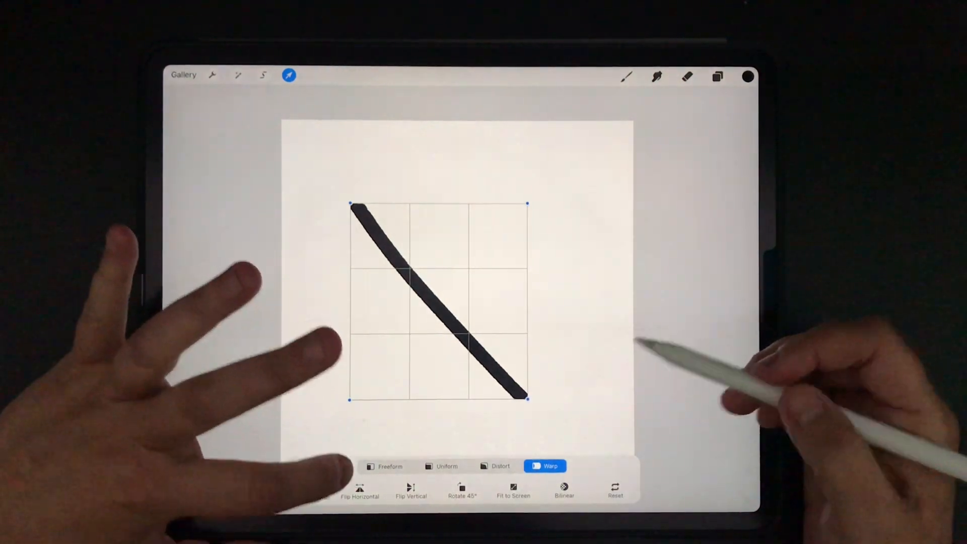
pyautogui.click(447, 465)
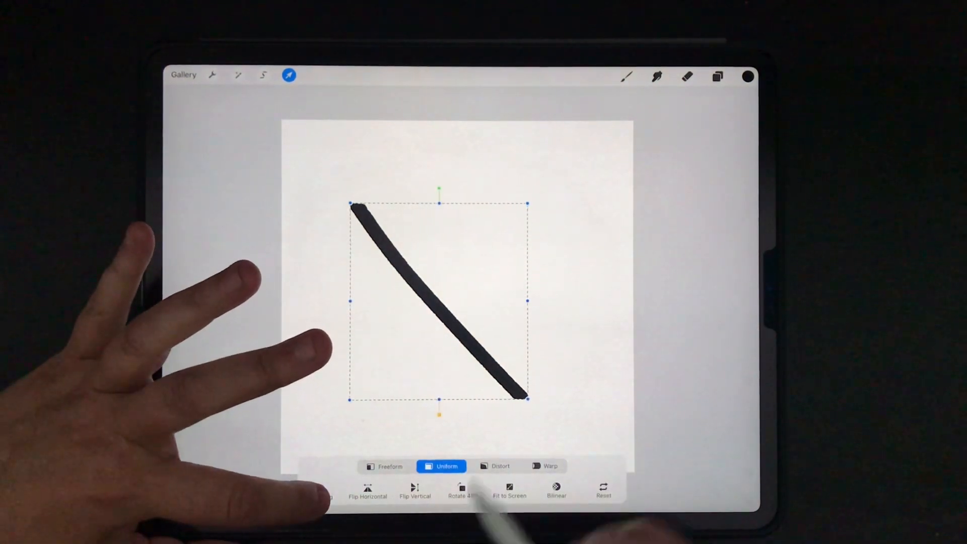
pyautogui.click(320, 492)
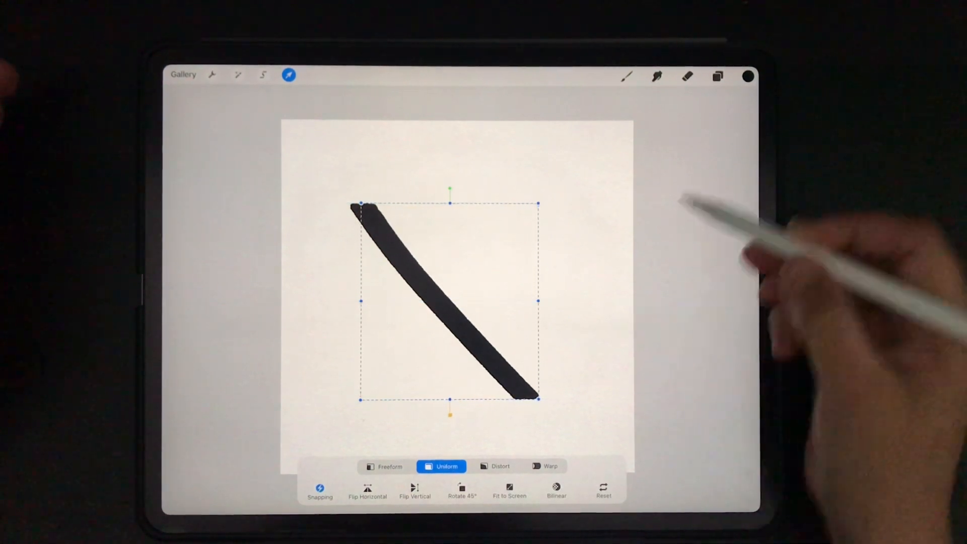
pyautogui.click(717, 76)
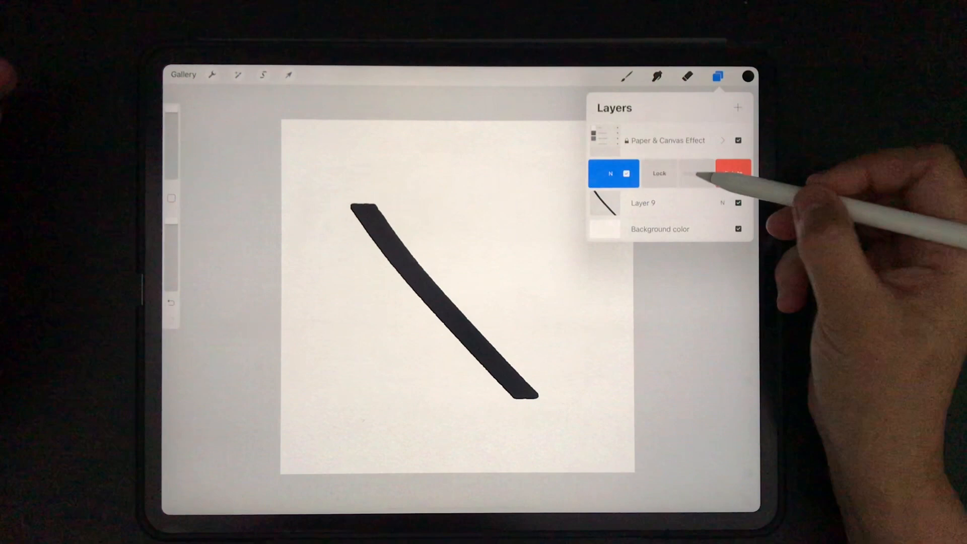
pyautogui.click(288, 74)
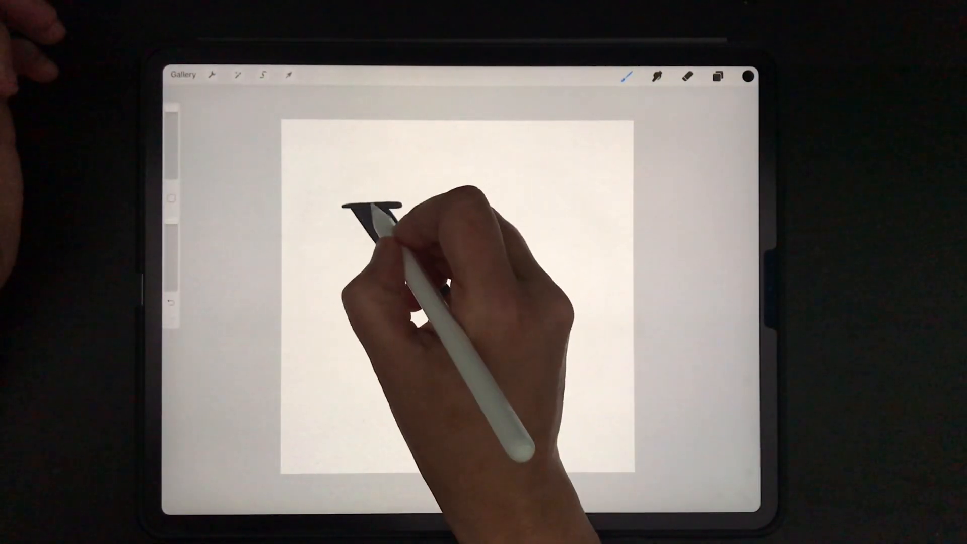
# - Add serifs to the downstroke and draw the thin crossing stroke with curled ends
pyautogui.moveTo(376, 213); pyautogui.dragTo(530, 394)
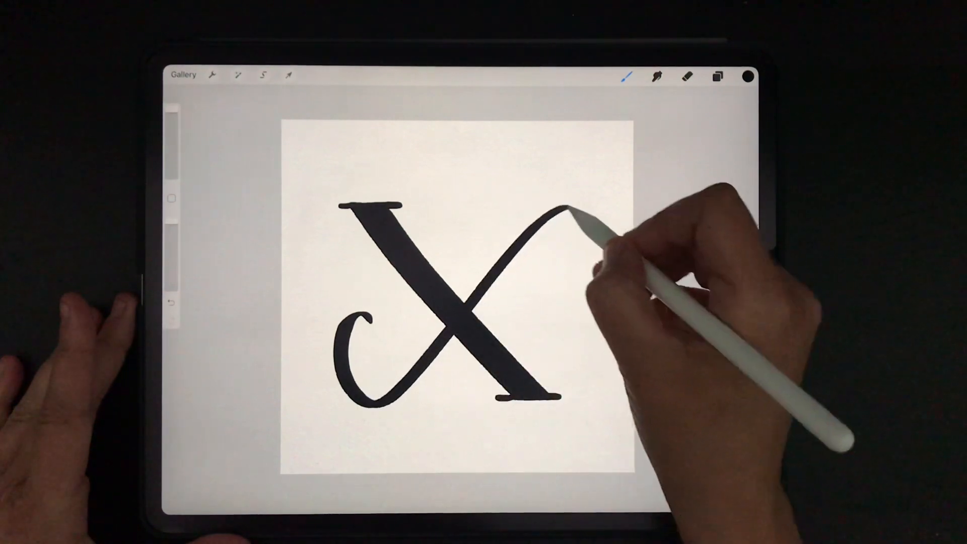
pyautogui.moveTo(567, 213); pyautogui.dragTo(570, 247)
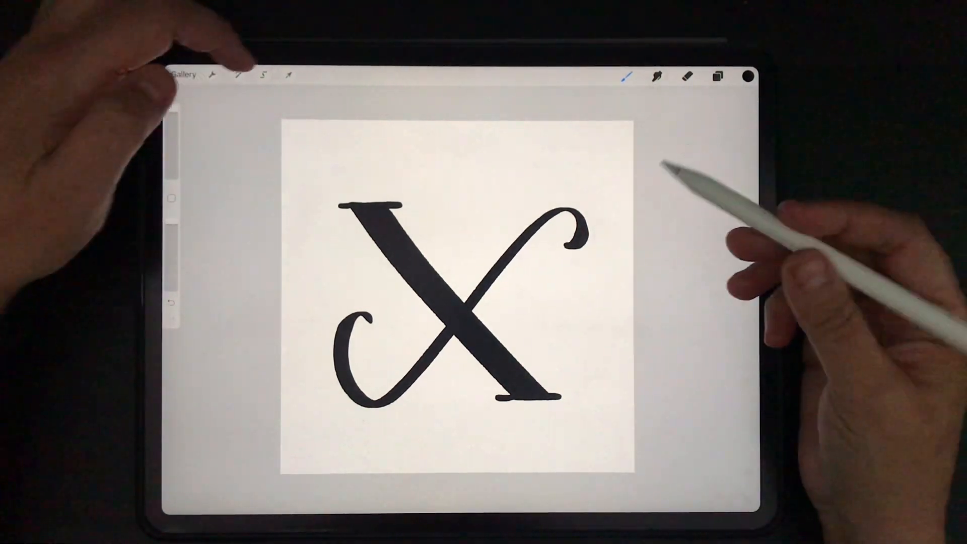
# - Push the top-right swash outward with Liquify into a fuller, rounder curl
pyautogui.click(238, 75)
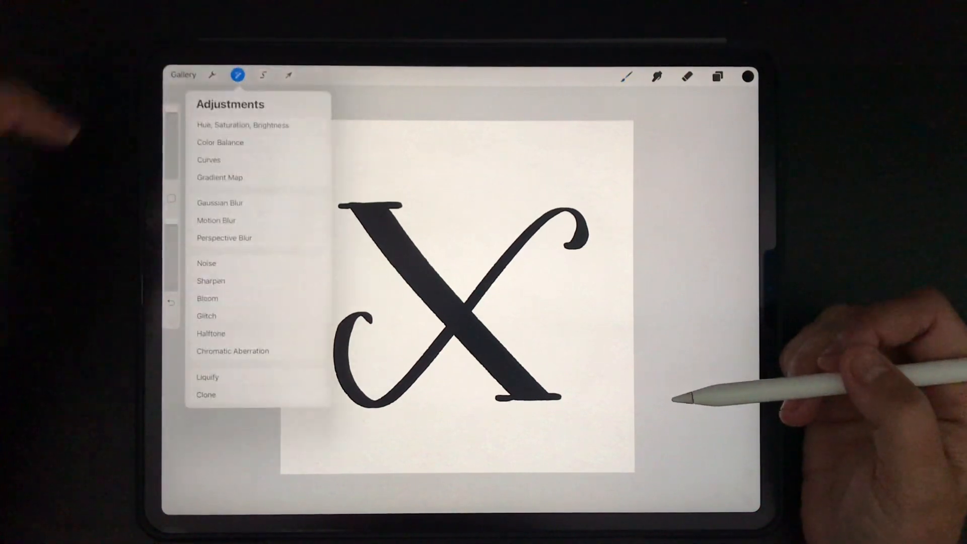
pyautogui.click(208, 377)
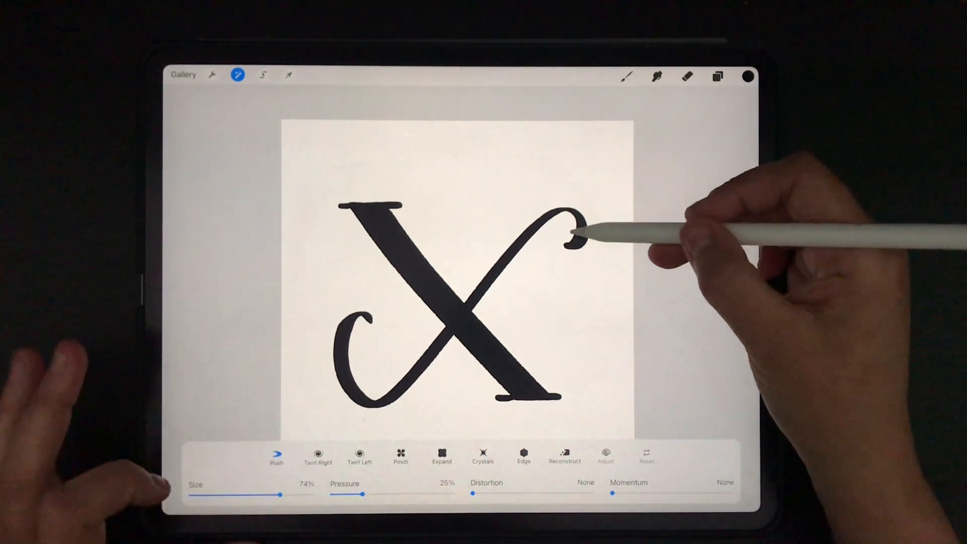
pyautogui.moveTo(577, 237); pyautogui.dragTo(555, 222)
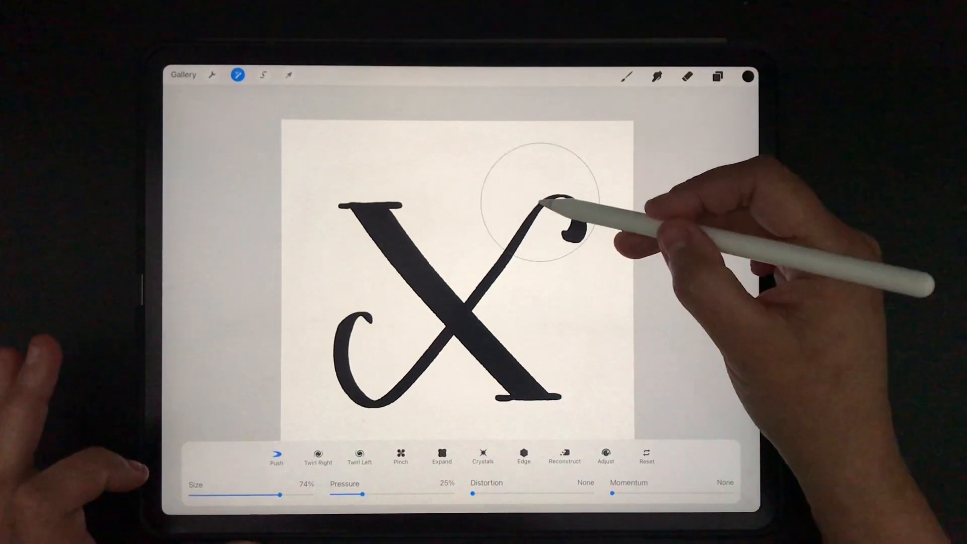
pyautogui.moveTo(549, 204); pyautogui.dragTo(573, 216)
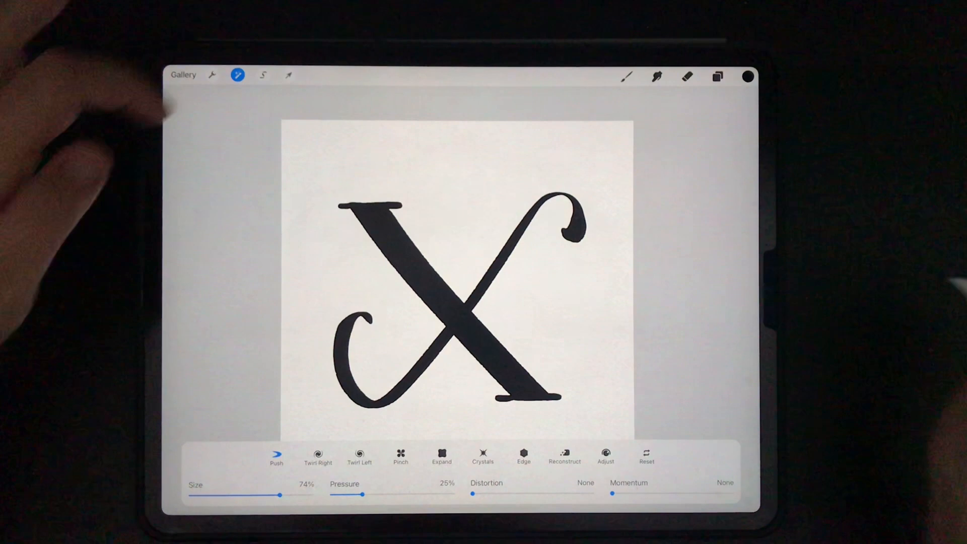
pyautogui.click(287, 75)
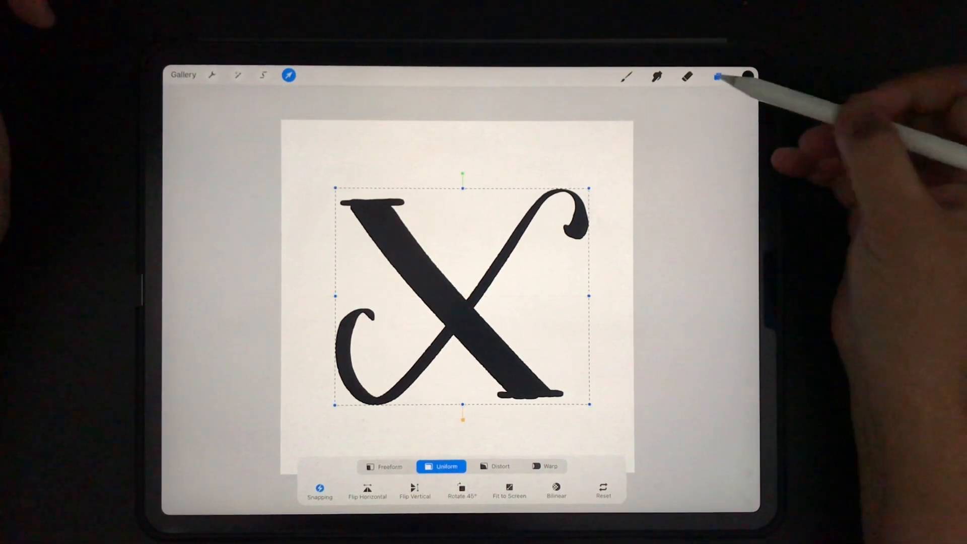
# - Select the contents of the X's layer from the Layers panel
pyautogui.click(717, 76)
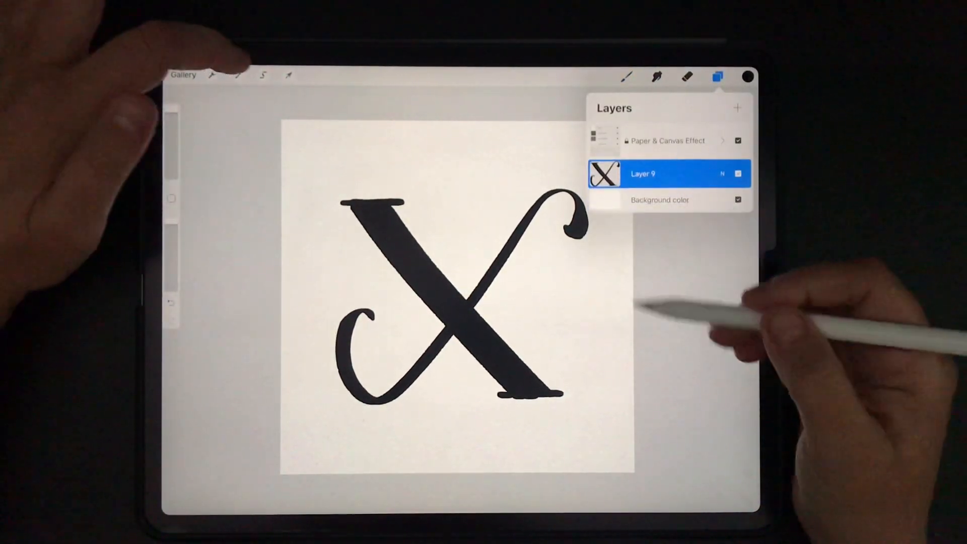
pyautogui.click(288, 75)
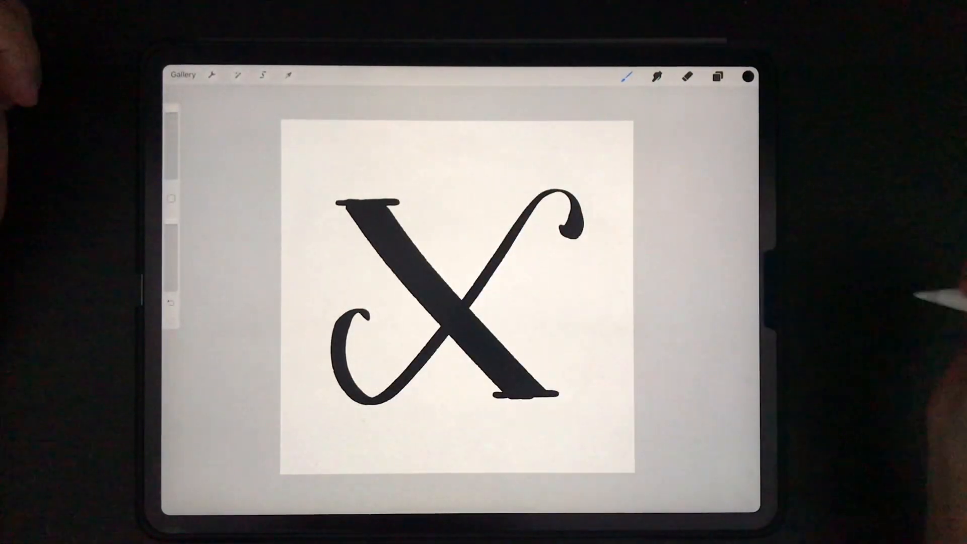
pyautogui.click(717, 76)
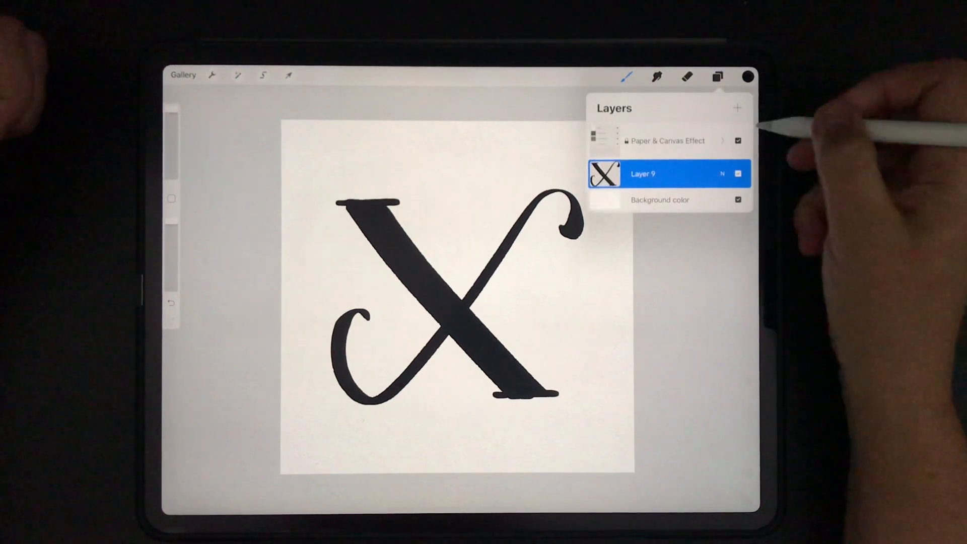
pyautogui.click(643, 174)
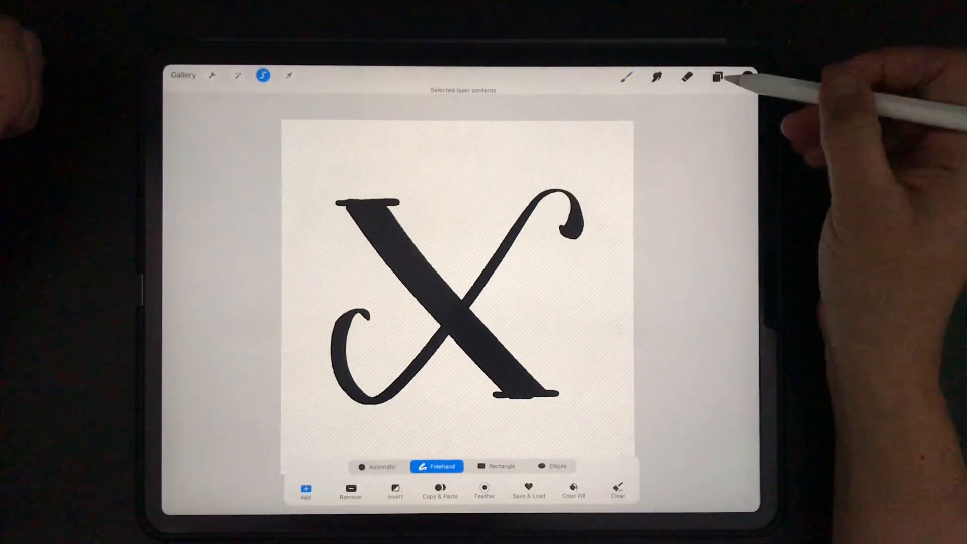
# - Add an empty layer above the letter and hide the black X layer
pyautogui.click(717, 76)
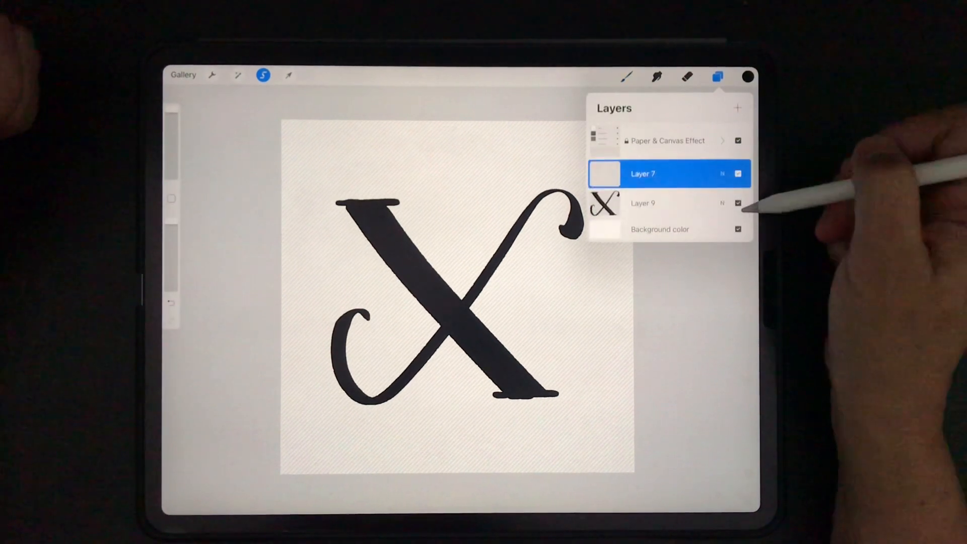
pyautogui.click(737, 203)
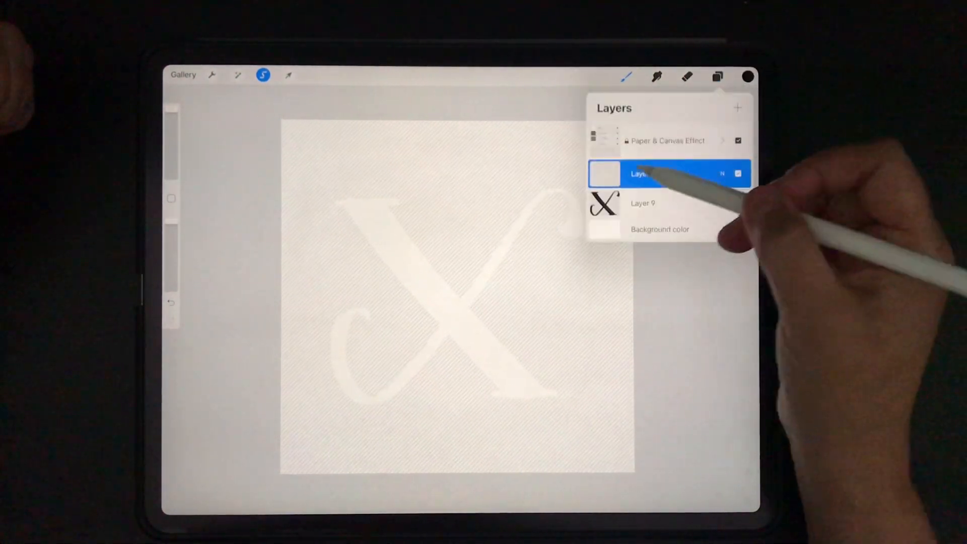
pyautogui.click(747, 76)
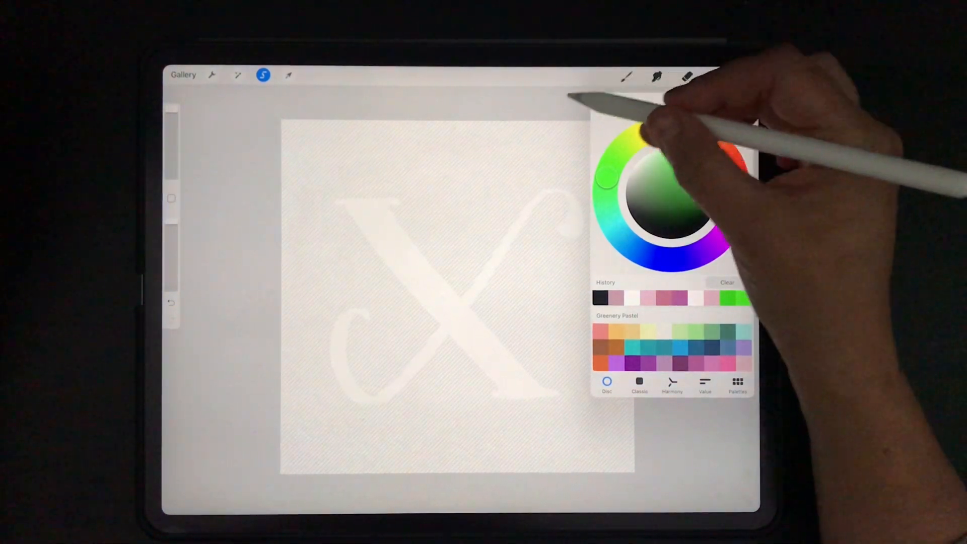
# - Pick Greenery Pastel green and the LG-Gouache Round Smooth Semi Wet brush
pyautogui.click(625, 76)
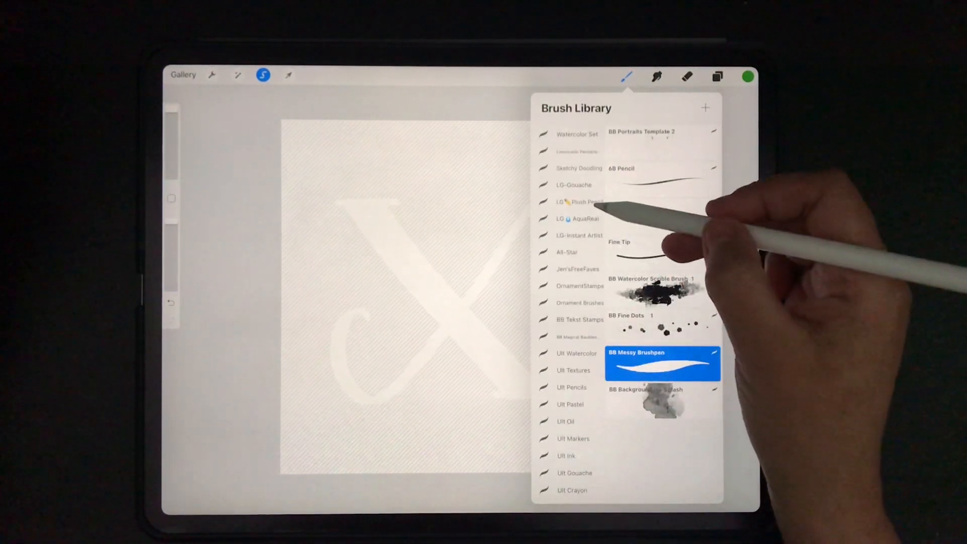
pyautogui.click(573, 184)
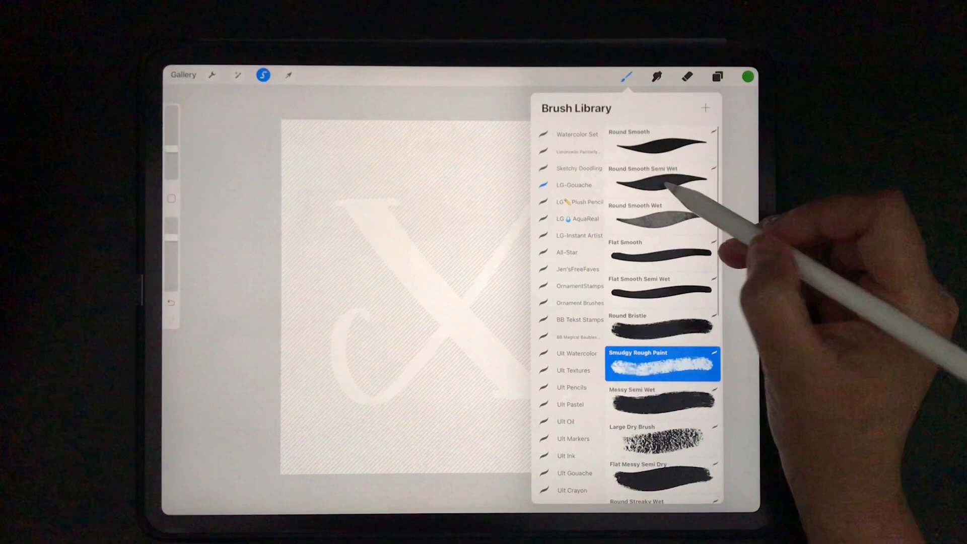
pyautogui.click(662, 179)
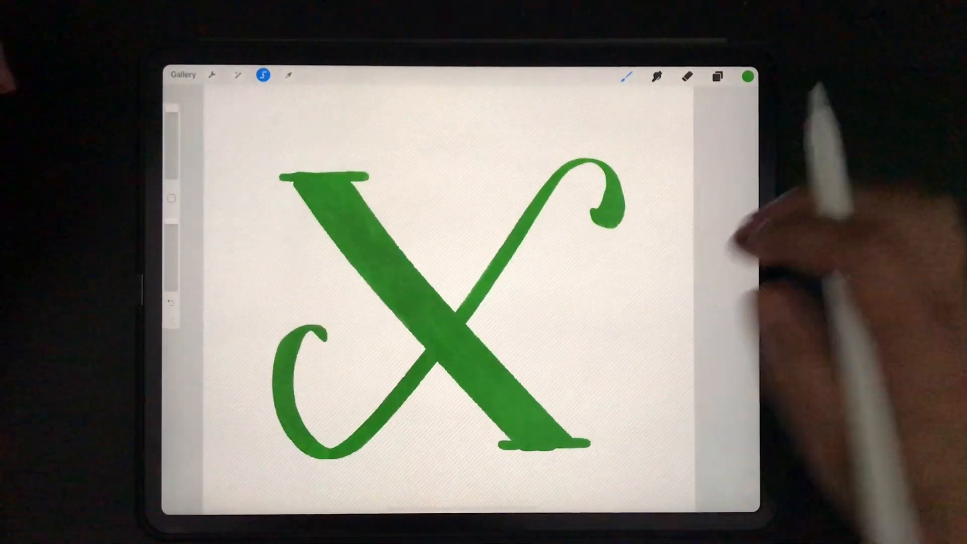
# - Add a new layer above the green X, change its blend mode, and pick black
pyautogui.click(717, 76)
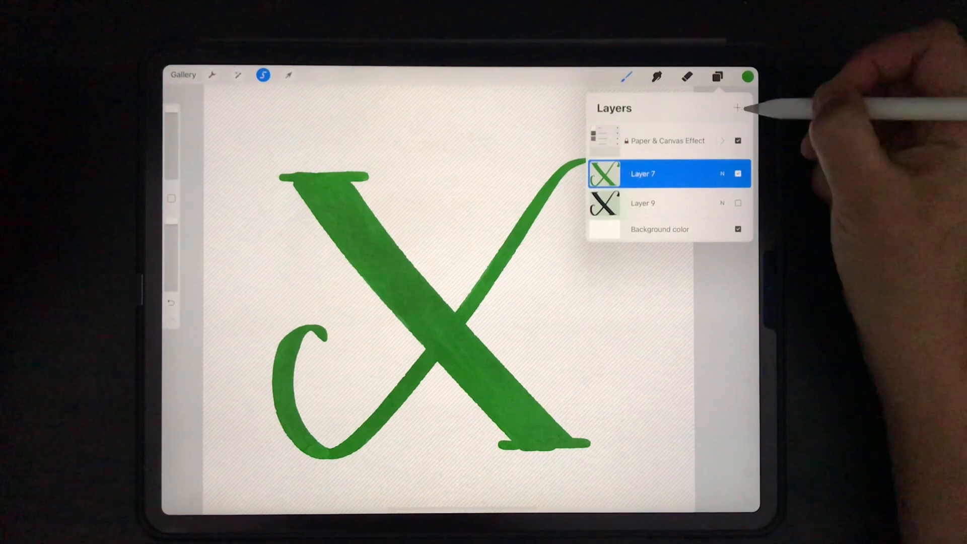
pyautogui.click(736, 108)
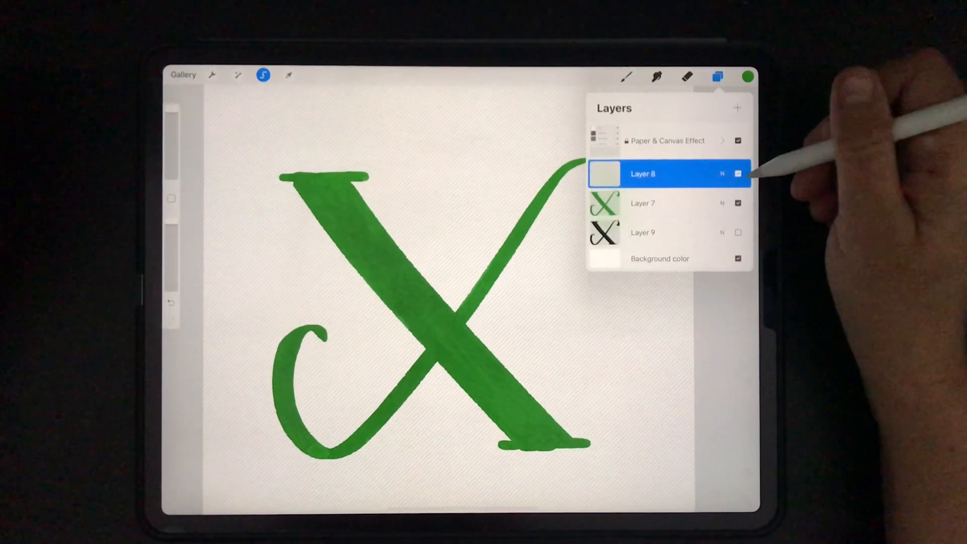
pyautogui.click(737, 173)
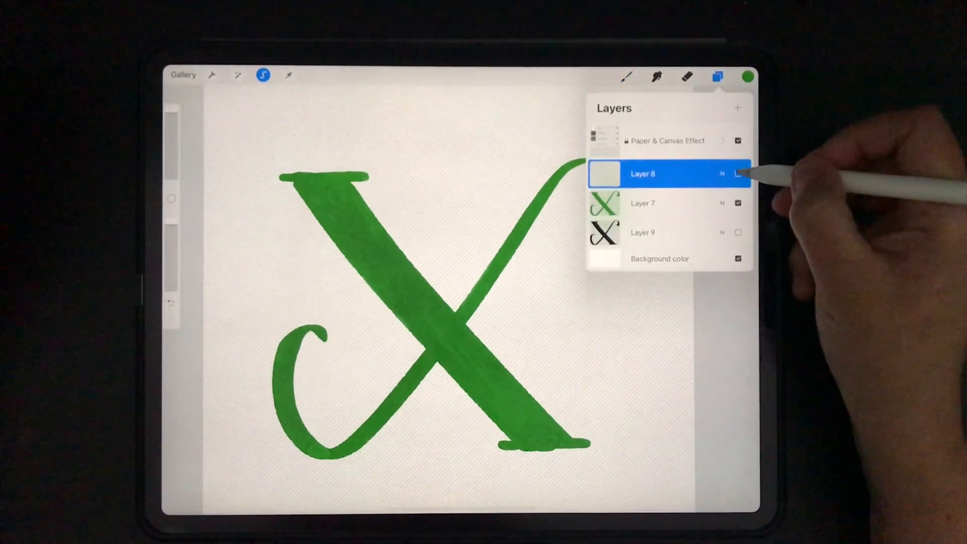
pyautogui.click(642, 173)
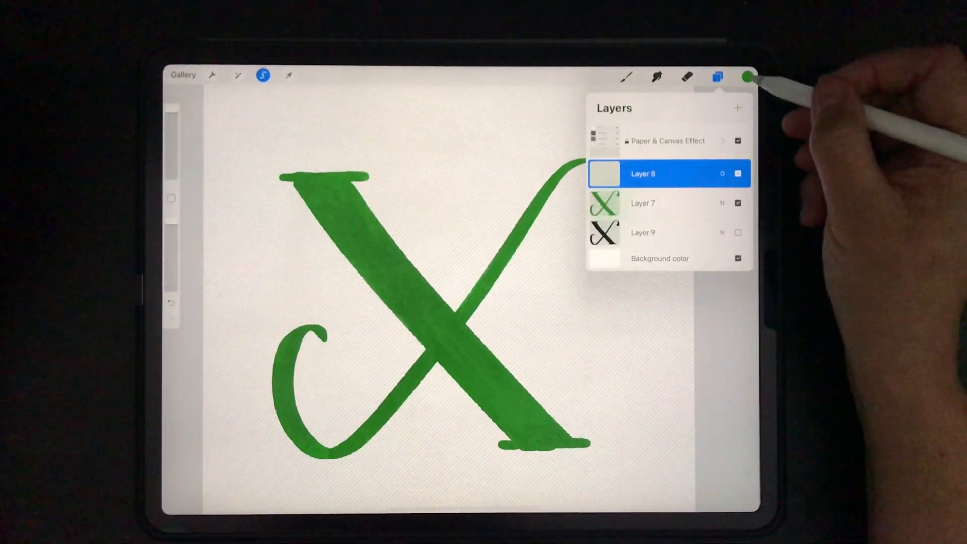
pyautogui.click(717, 76)
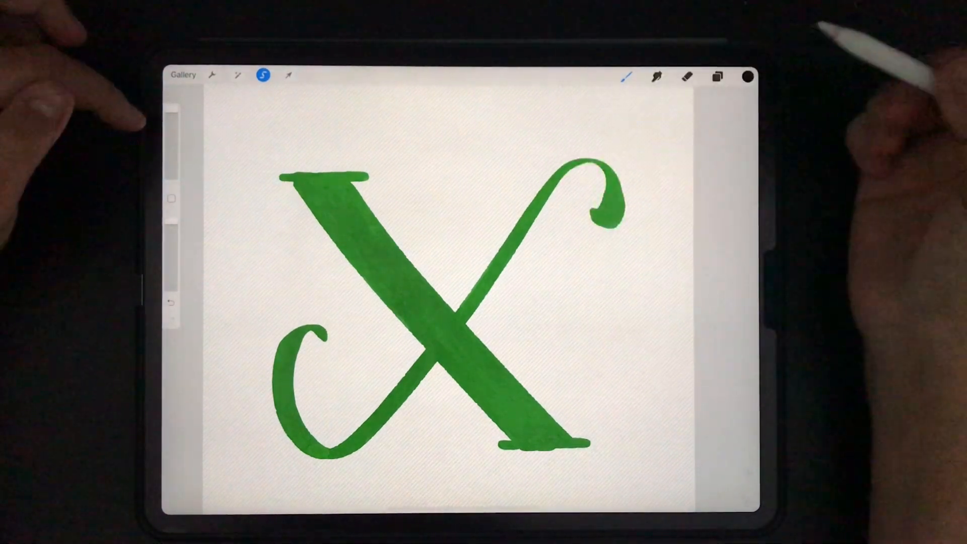
pyautogui.click(625, 76)
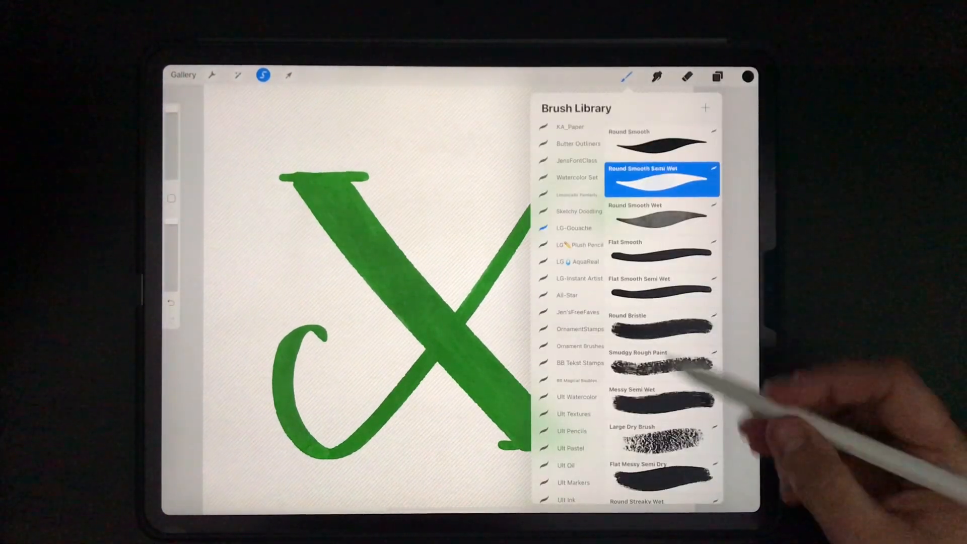
# - Shade the X's lower-left edges with a rough gouache brush and add lighter green swash texture
pyautogui.click(660, 431)
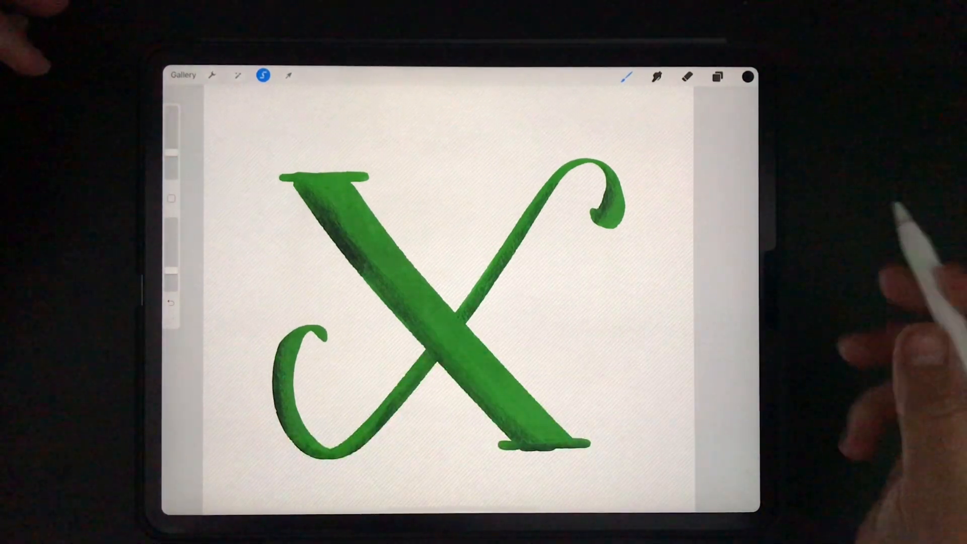
pyautogui.click(747, 76)
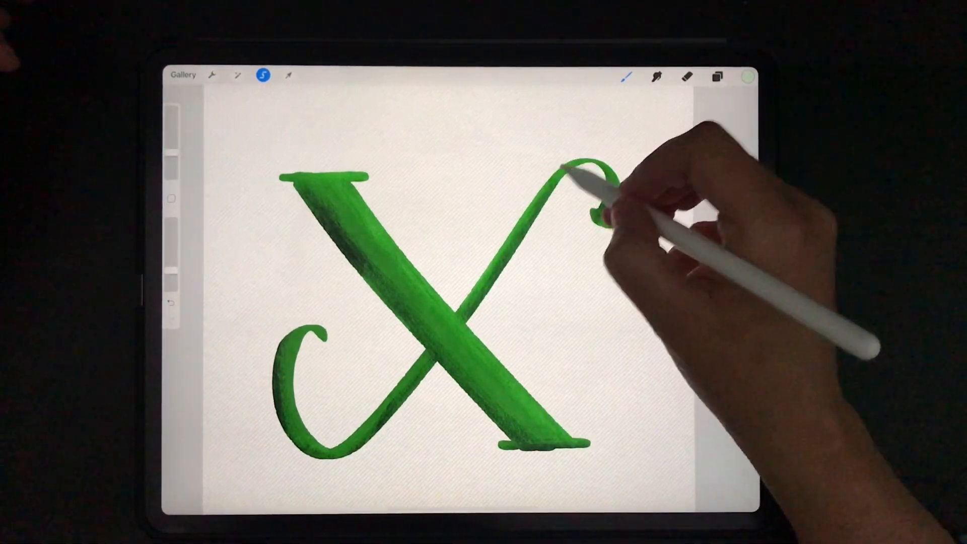
pyautogui.moveTo(579, 166); pyautogui.dragTo(604, 209)
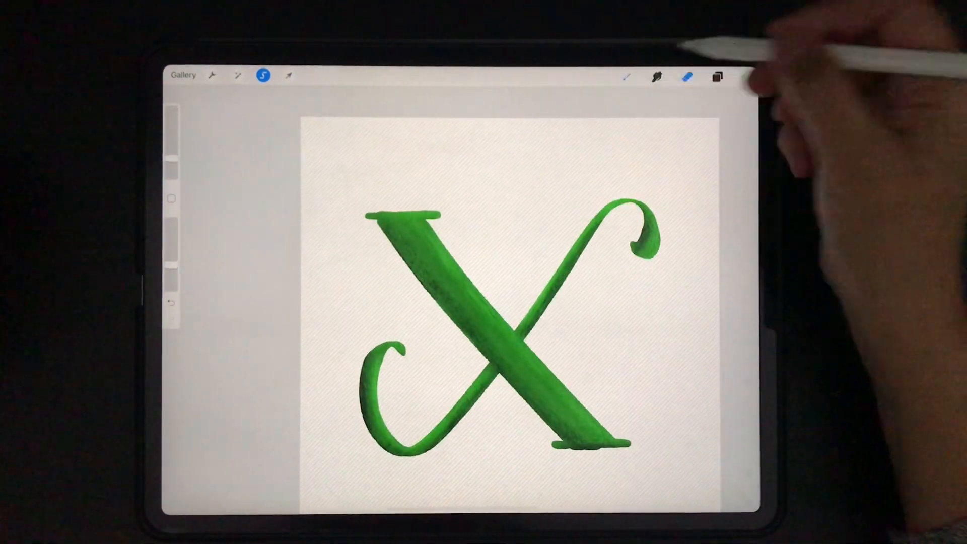
pyautogui.click(747, 76)
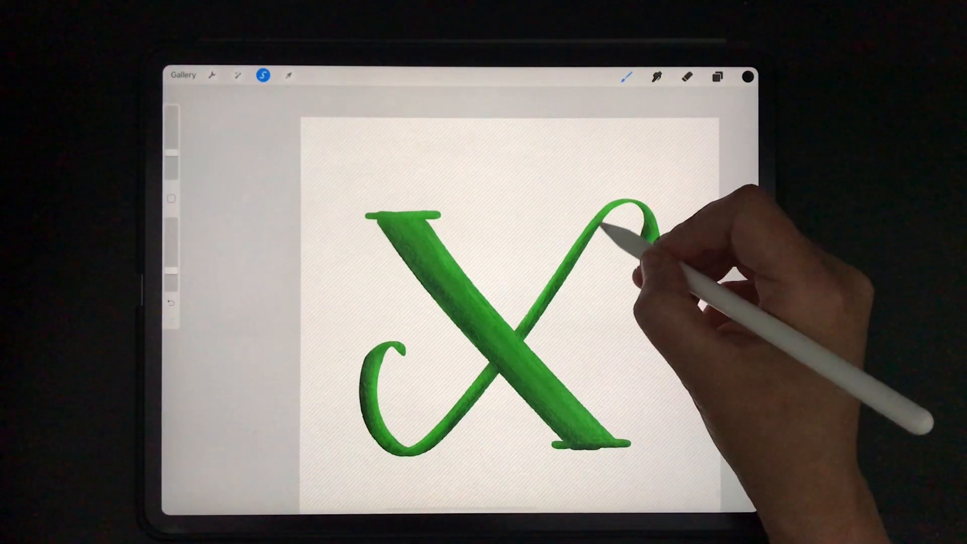
# - Create Layer 9 above the shading layer, Layer 8, in the Layers panel
pyautogui.click(718, 76)
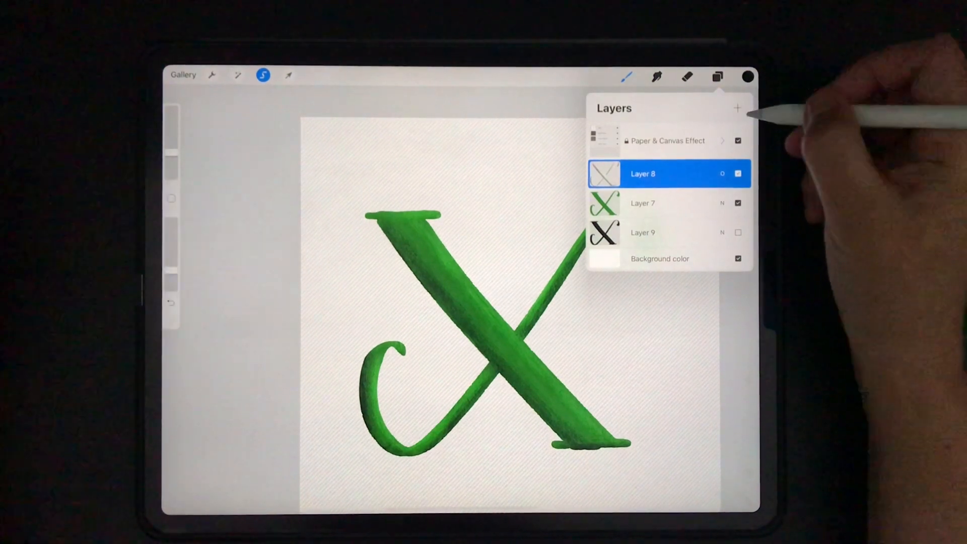
pyautogui.click(737, 107)
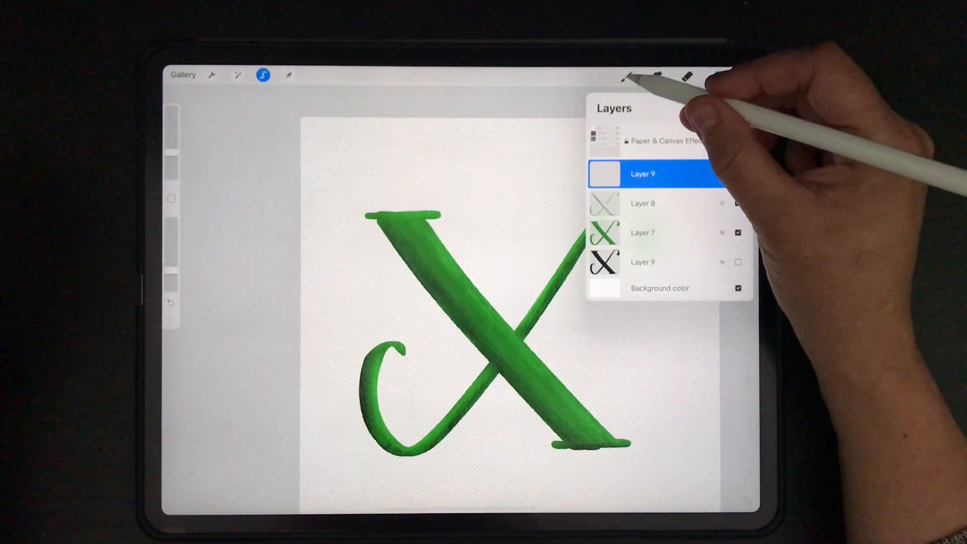
pyautogui.click(626, 75)
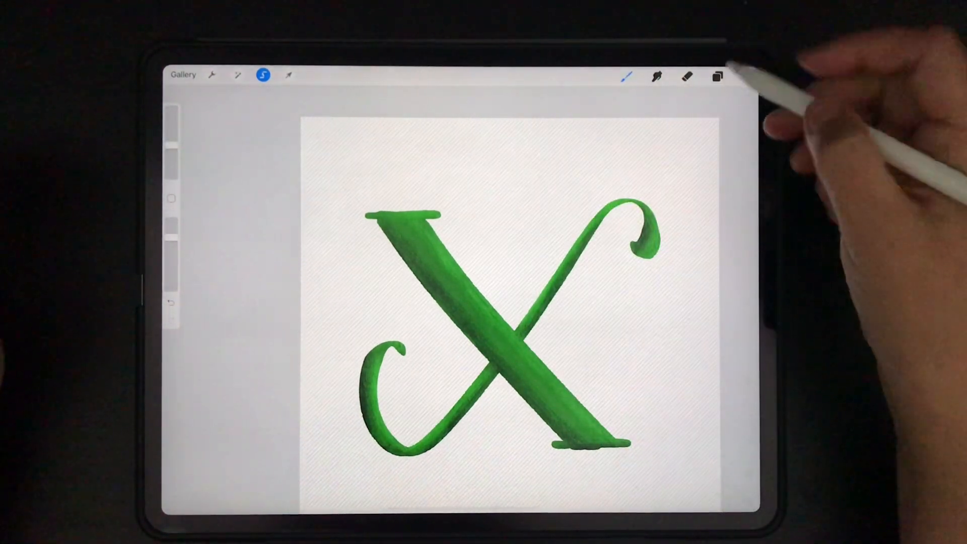
pyautogui.click(717, 76)
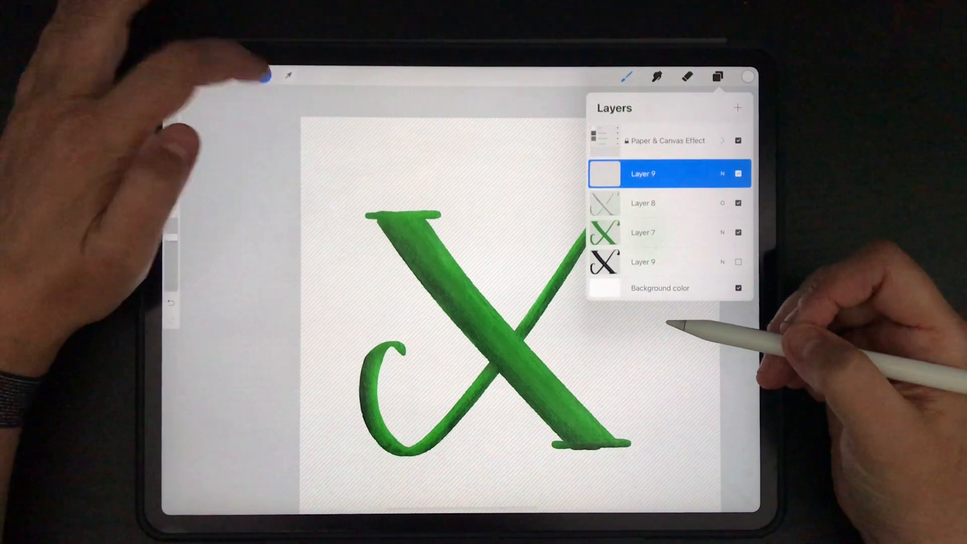
# - Dab small white dots along the thick diagonal downstroke on the new layer
pyautogui.click(717, 76)
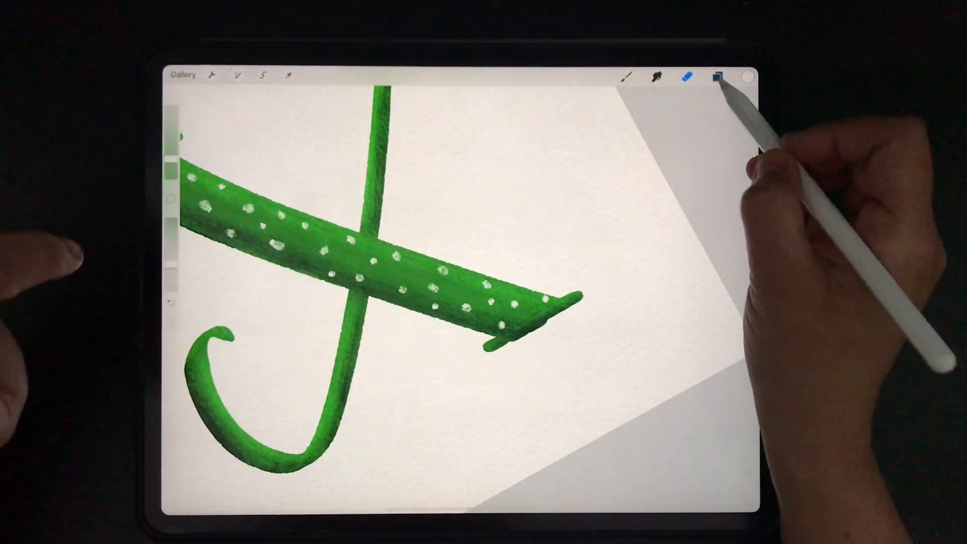
# - Browse the BB Portraits and other Brush Library sets and pick an eraser brush
pyautogui.click(717, 76)
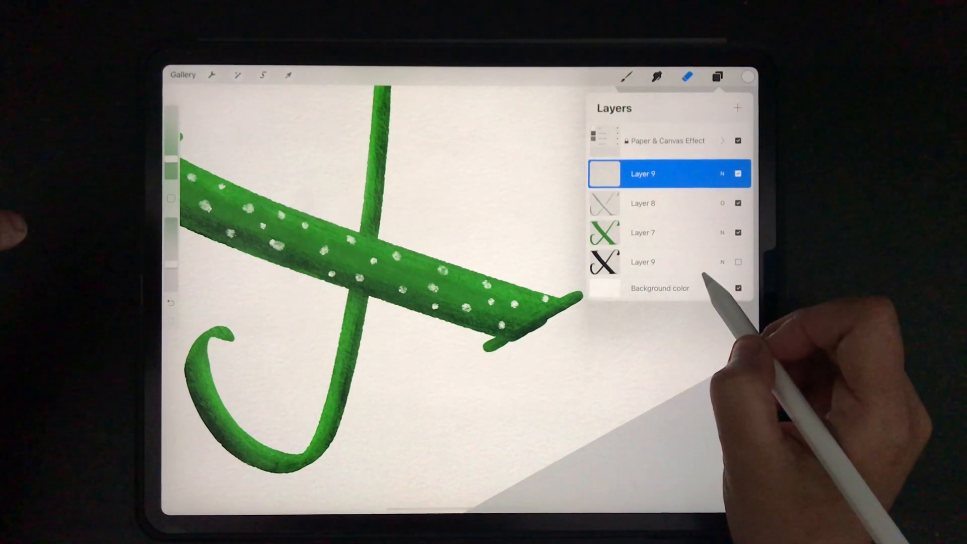
pyautogui.click(642, 233)
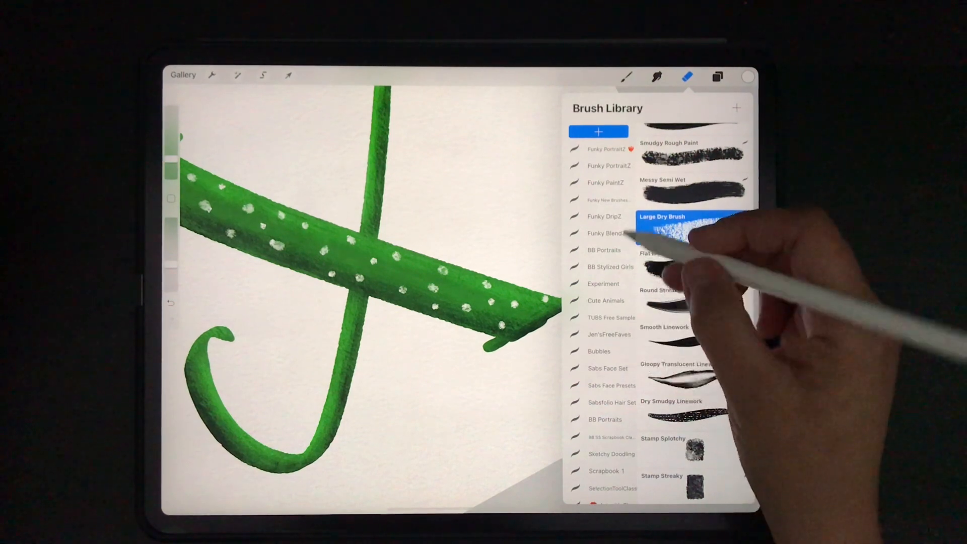
pyautogui.click(604, 250)
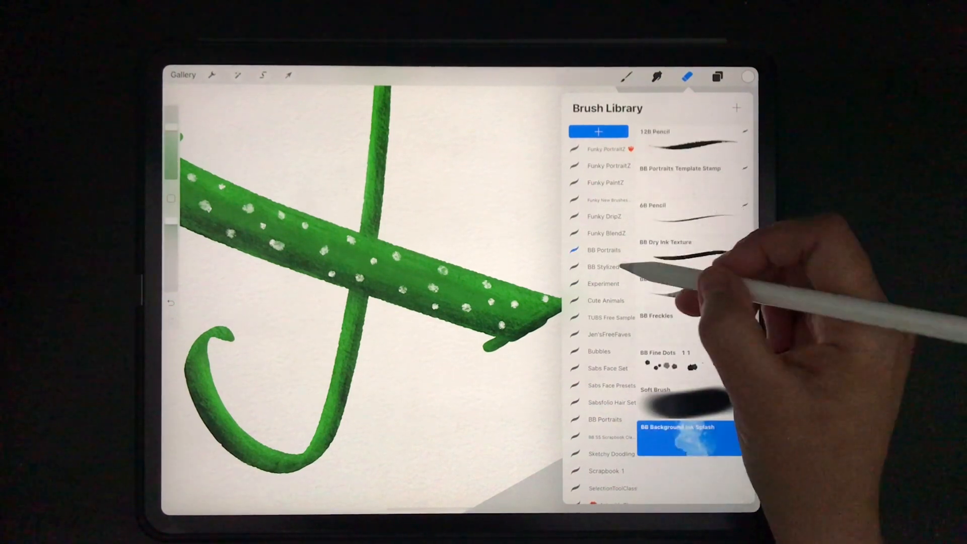
pyautogui.scroll(-3)
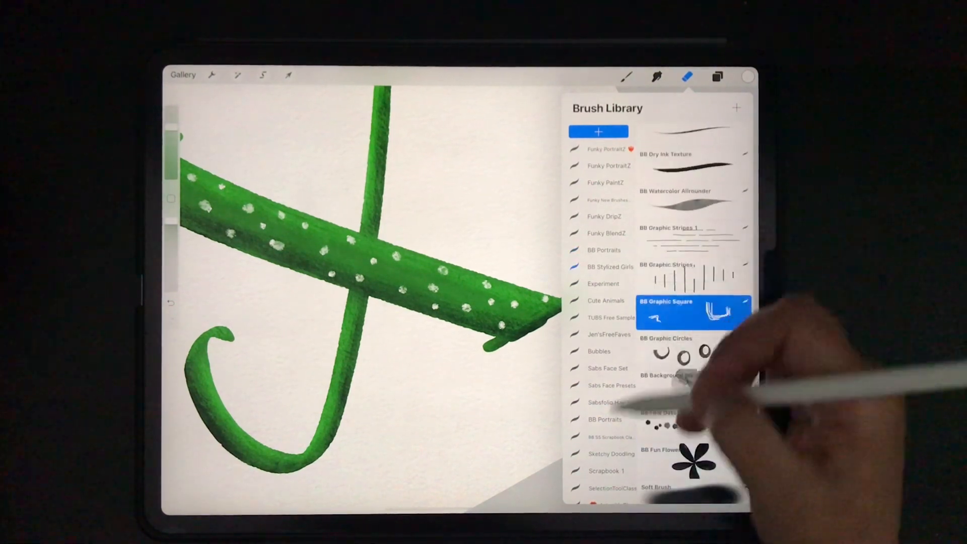
pyautogui.scroll(-3)
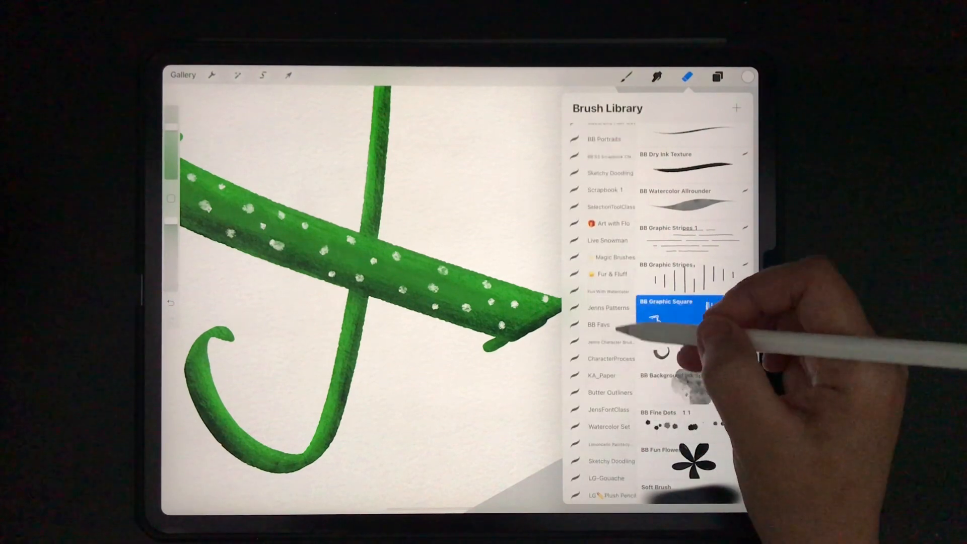
pyautogui.scroll(-3)
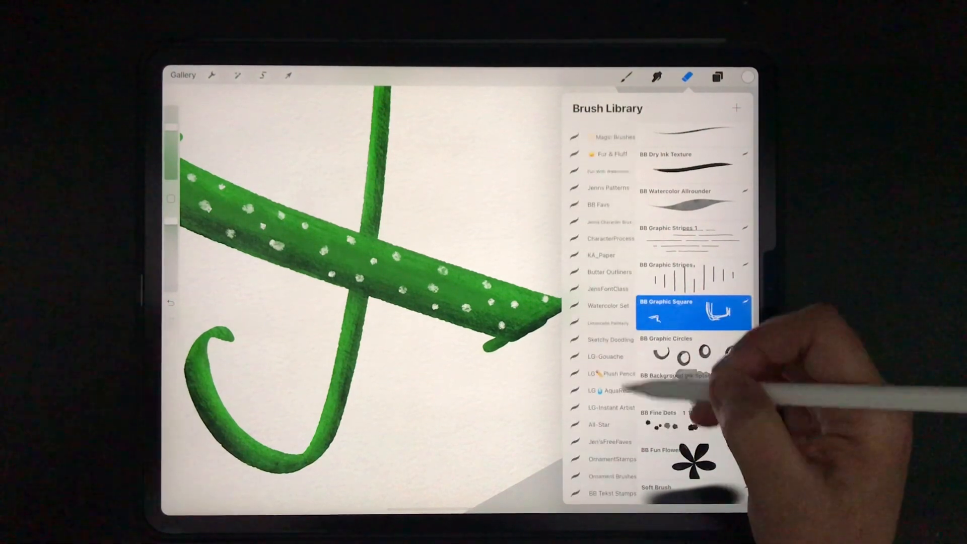
pyautogui.click(610, 339)
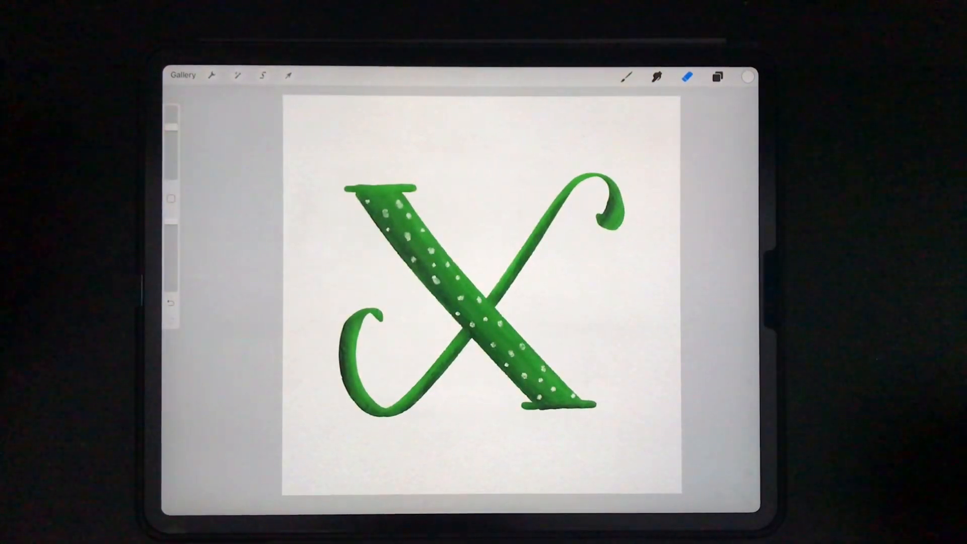
# - Add Layer 10 at the top of the stack and return to the Brush tool
pyautogui.click(286, 75)
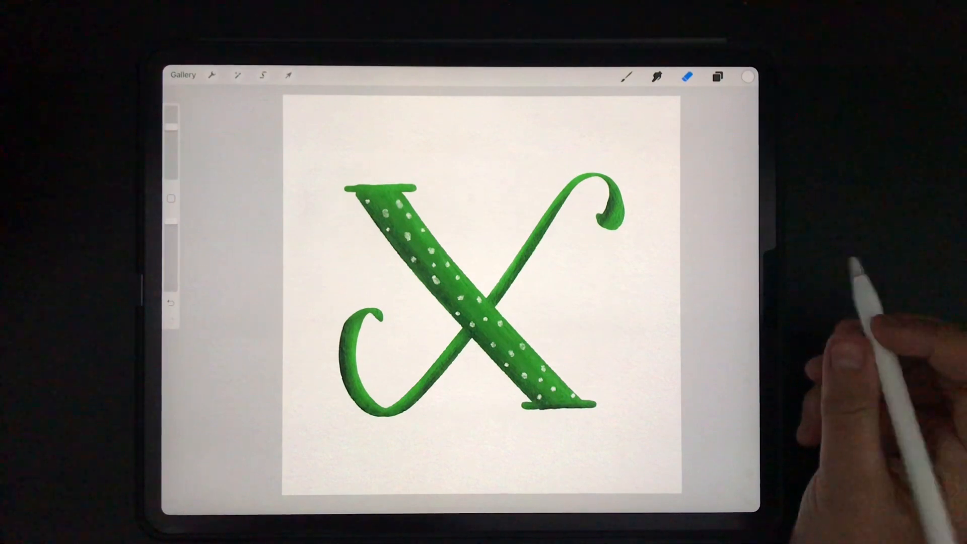
pyautogui.click(717, 76)
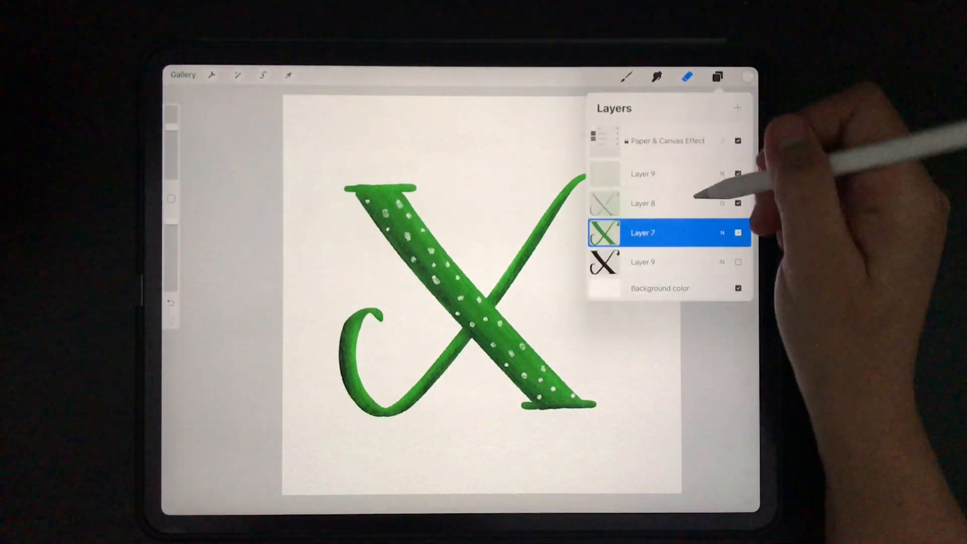
pyautogui.click(737, 108)
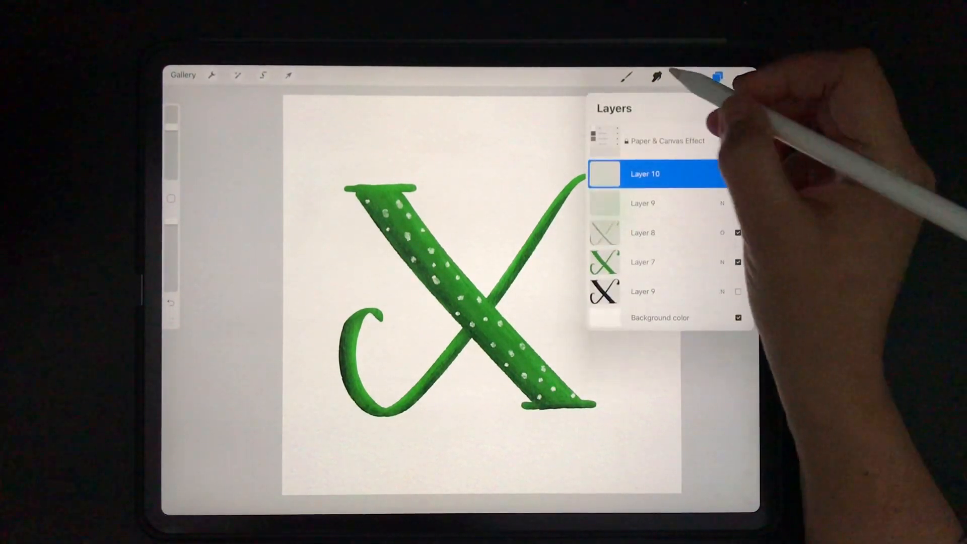
pyautogui.click(737, 173)
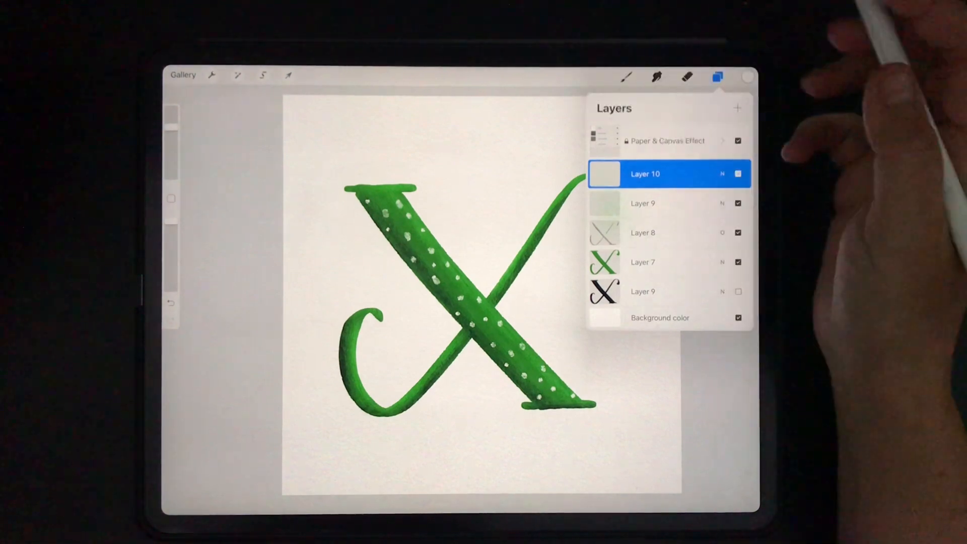
pyautogui.click(717, 76)
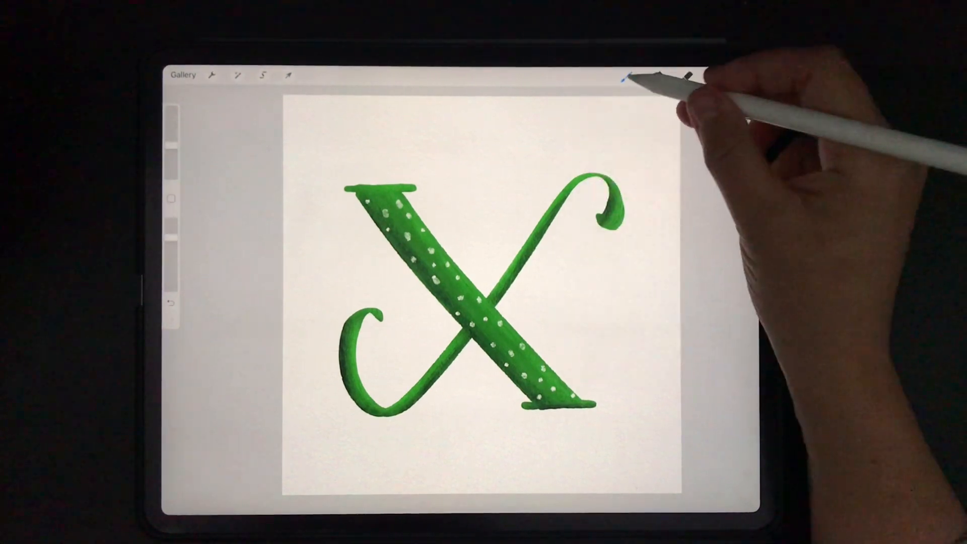